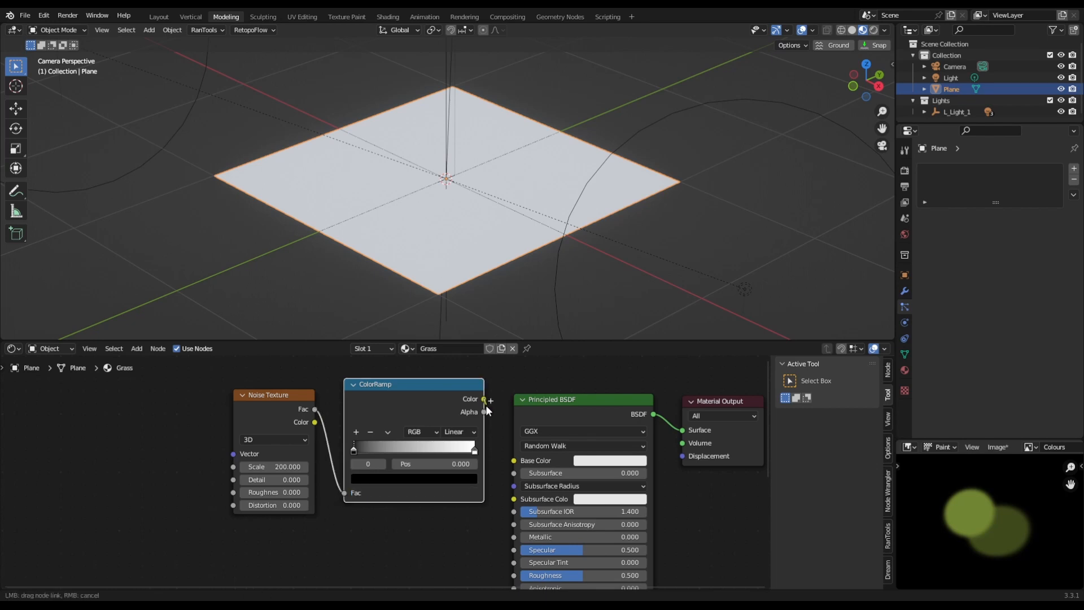
Switch the ColorRamp interpolation from Linear to Constant for hard-edged colour steps
click(459, 431)
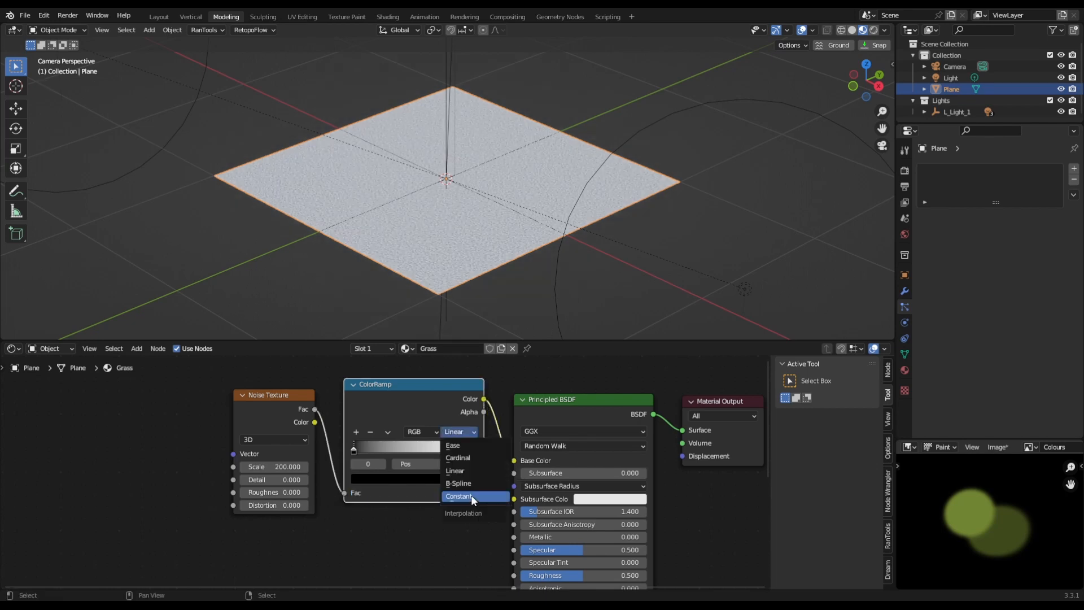
click(459, 497)
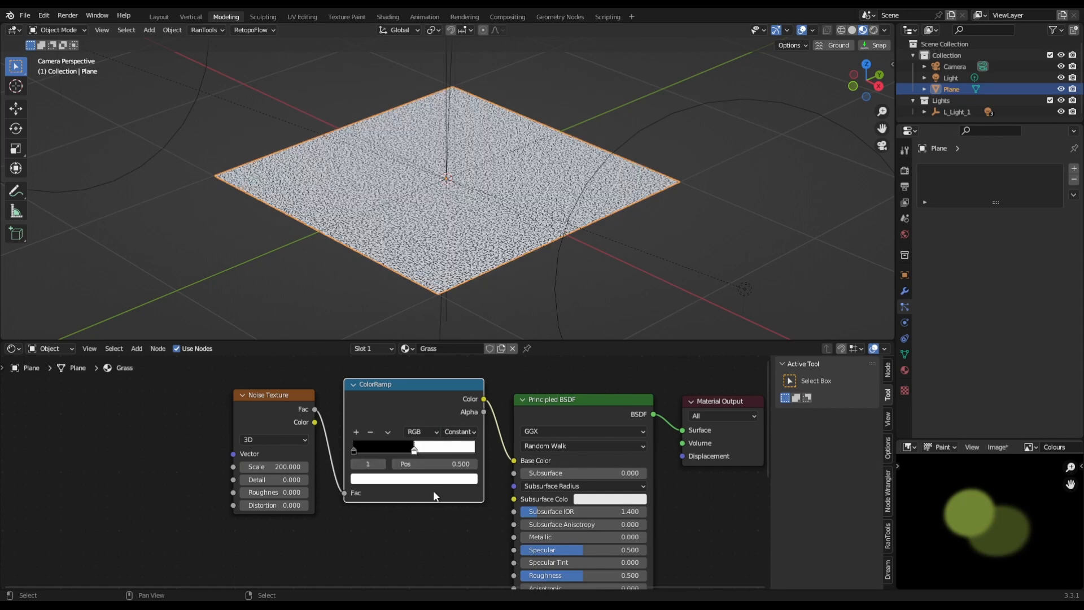
mouse_move(440, 484)
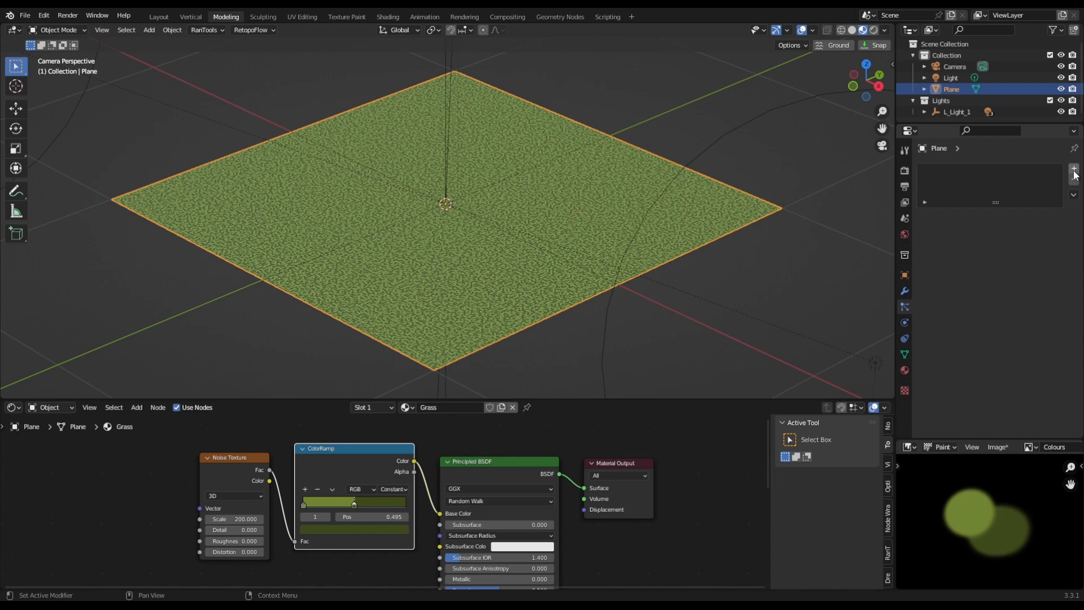
Add a Hair particle system on the plane with 10000 strands of 0.1 m length
click(1074, 171)
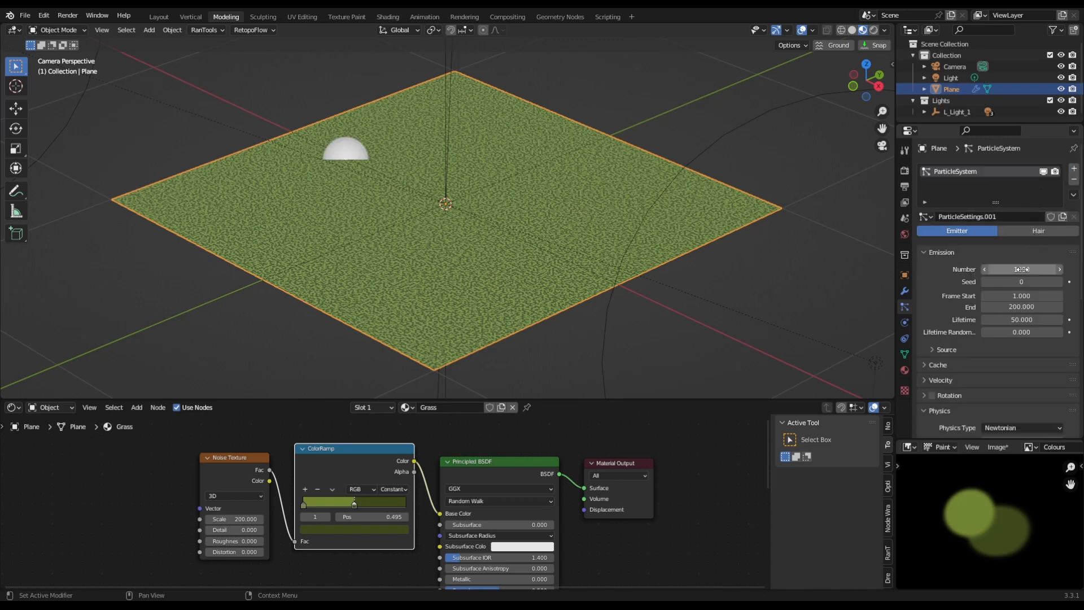
click(1037, 231)
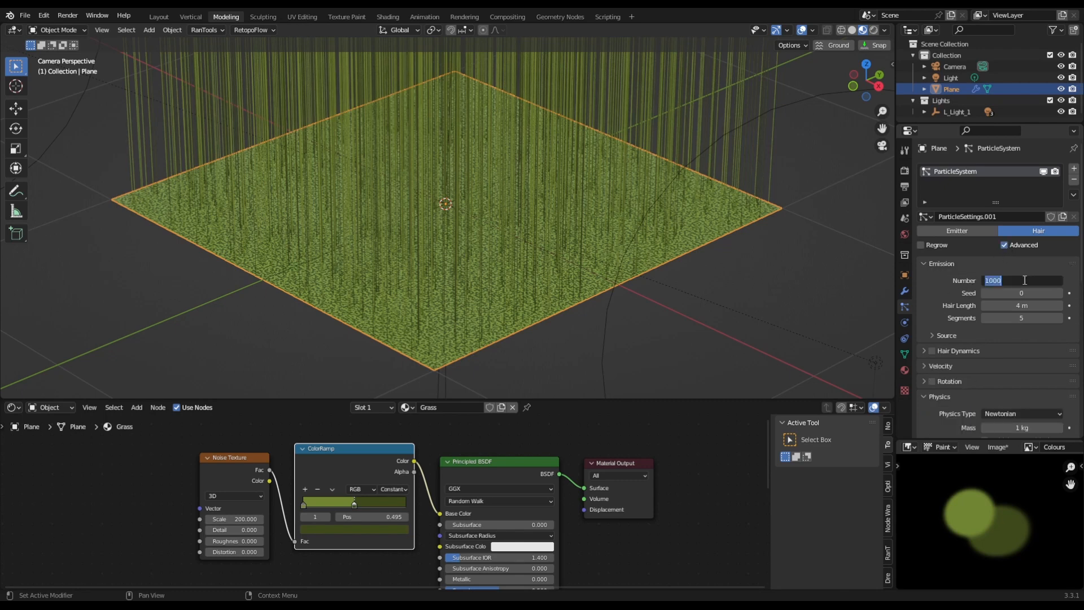
text(10)
click(1022, 305)
text(0.1)
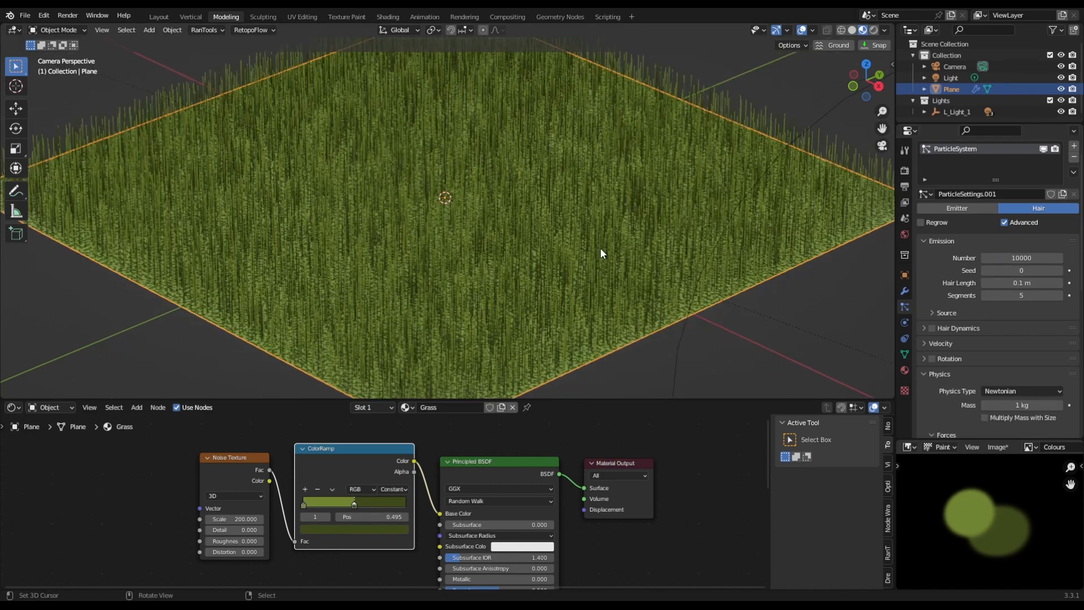
mouse_move(786, 273)
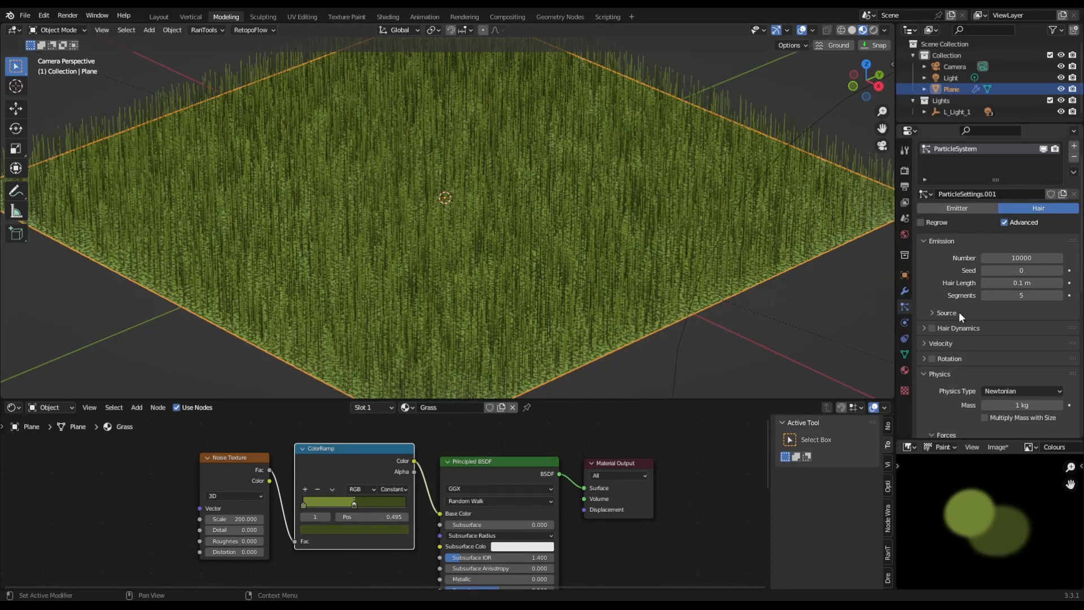
Set the Brownian force of the hair particles to 0.1
scroll(down, 3)
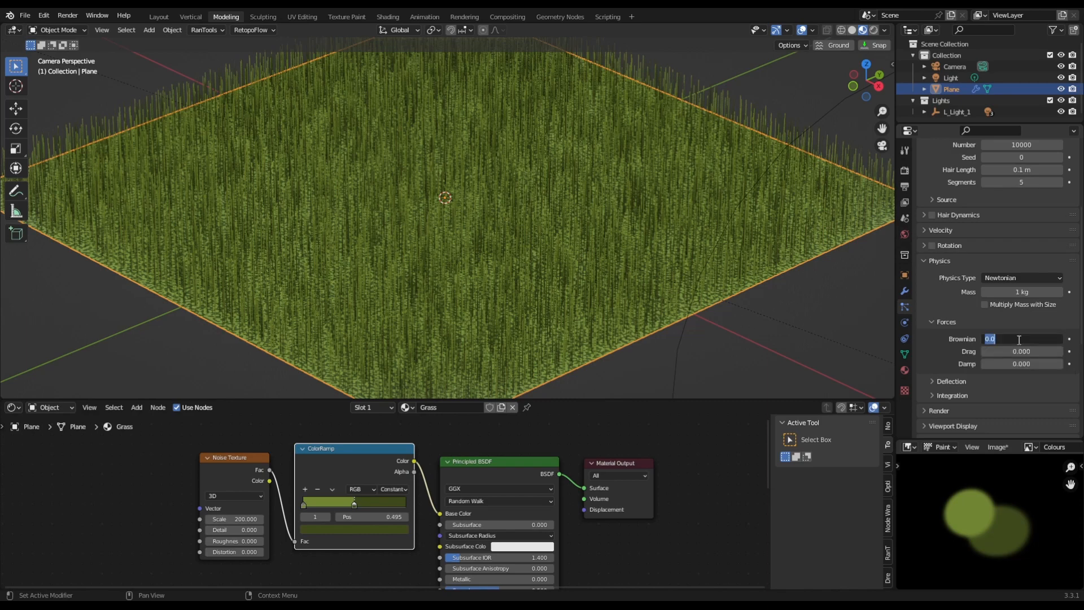
text(.1)
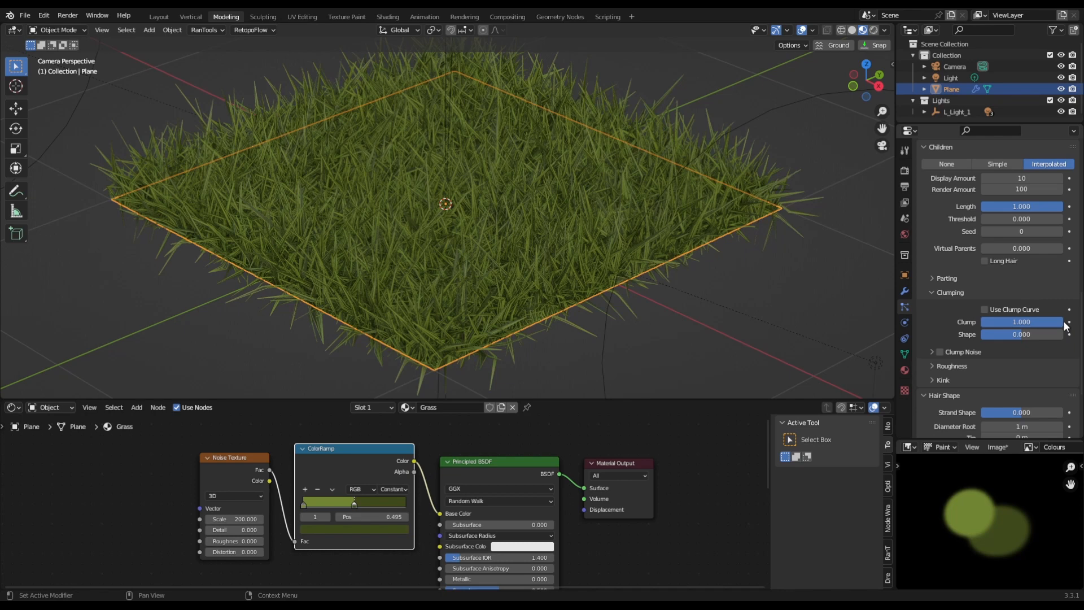
Set Hair Shape root diameter 0.5 m tapering to 0 m tip, then render
scroll(down, 3)
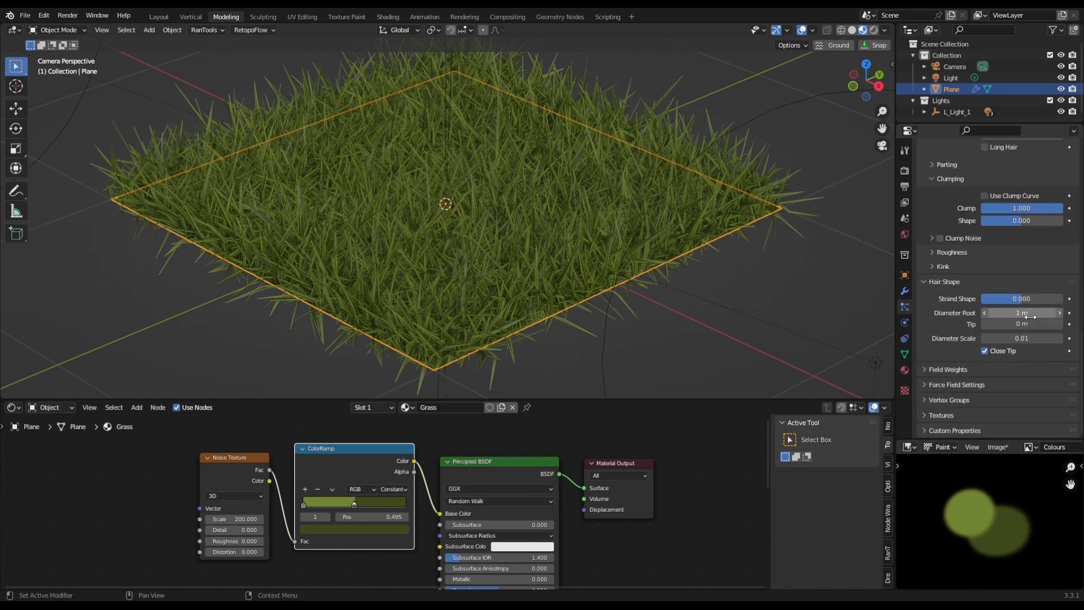
click(1022, 313)
text(0.5)
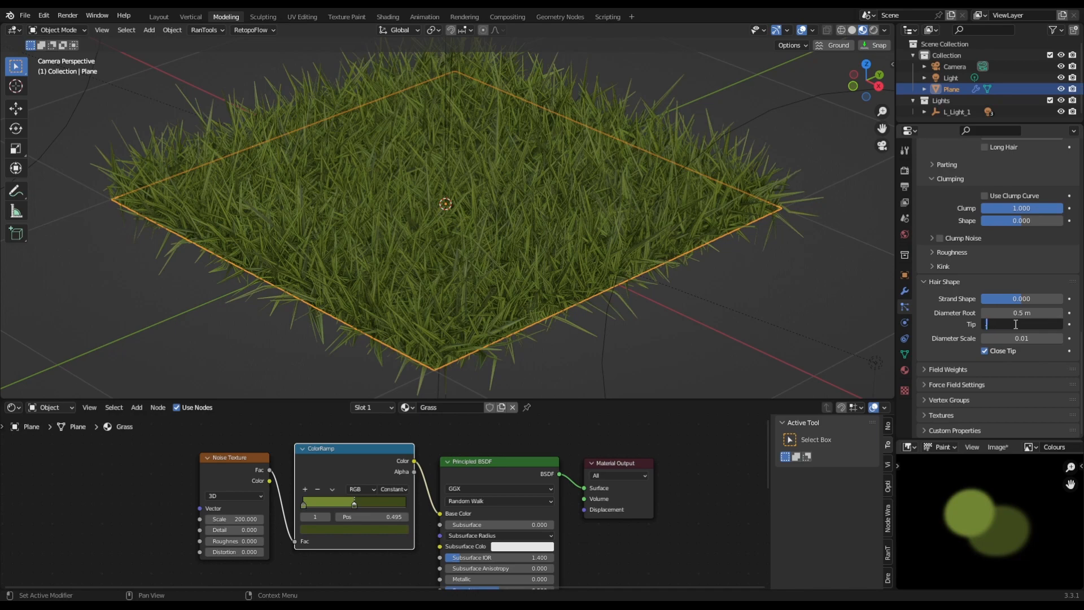
key(F12)
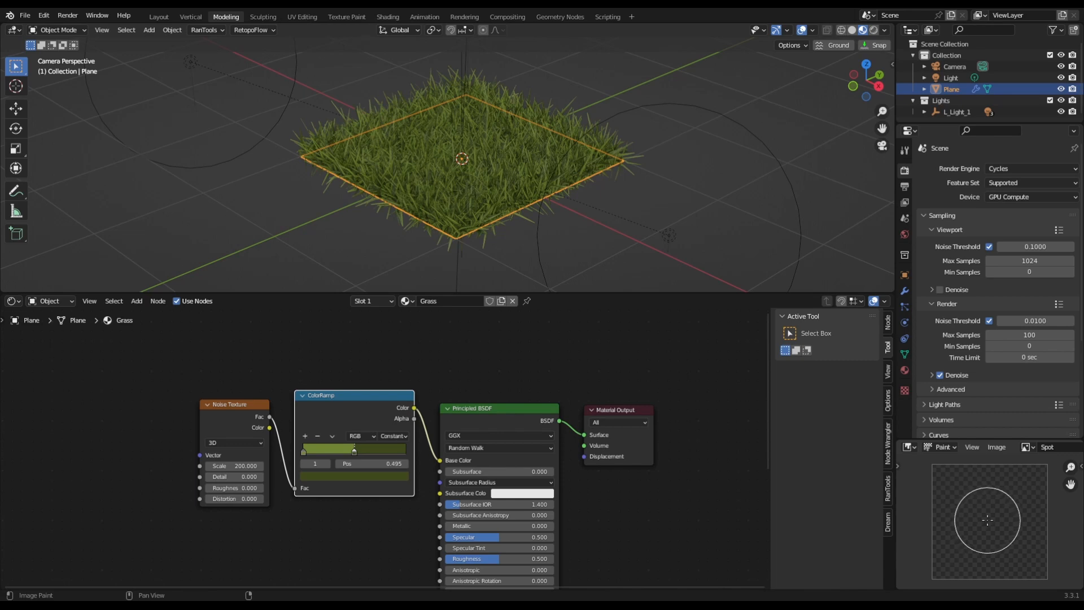
Paint a white dot onto the Spot image in the Image Editor's Paint mode
click(987, 519)
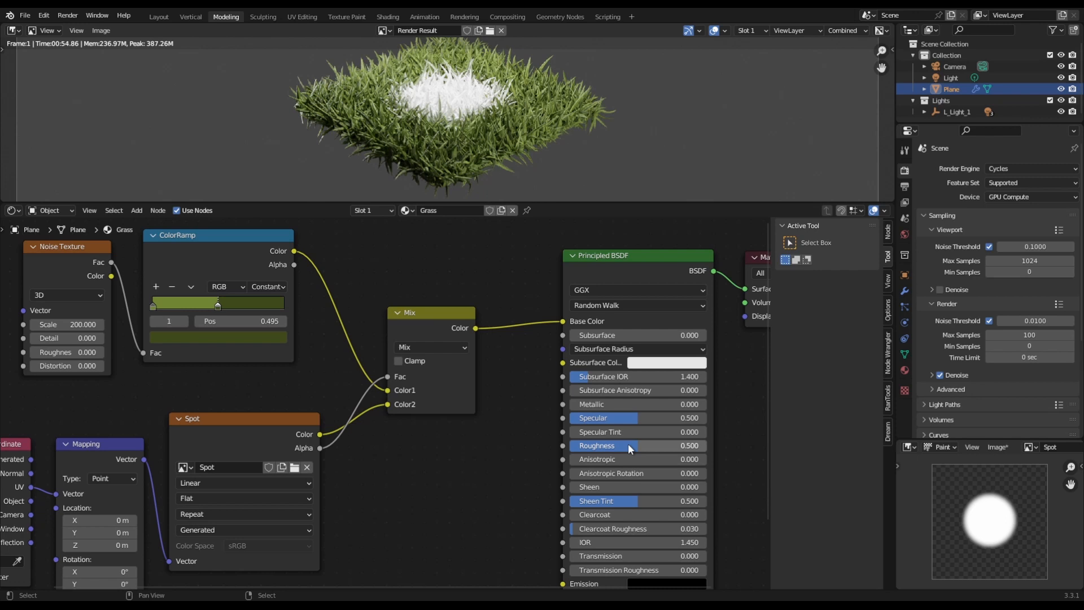
mouse_move(633, 449)
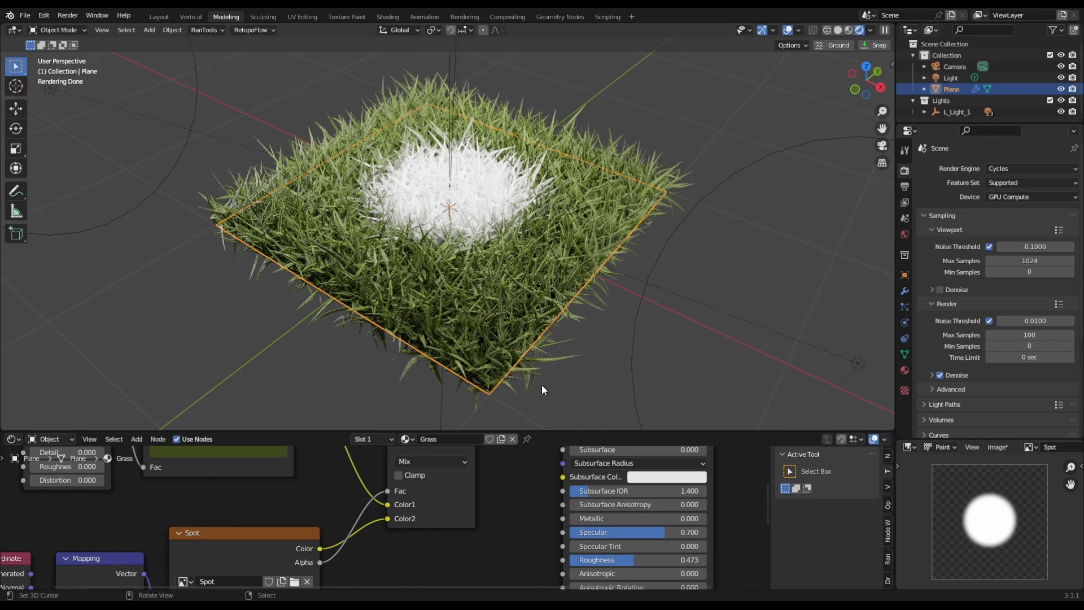
mouse_move(541, 381)
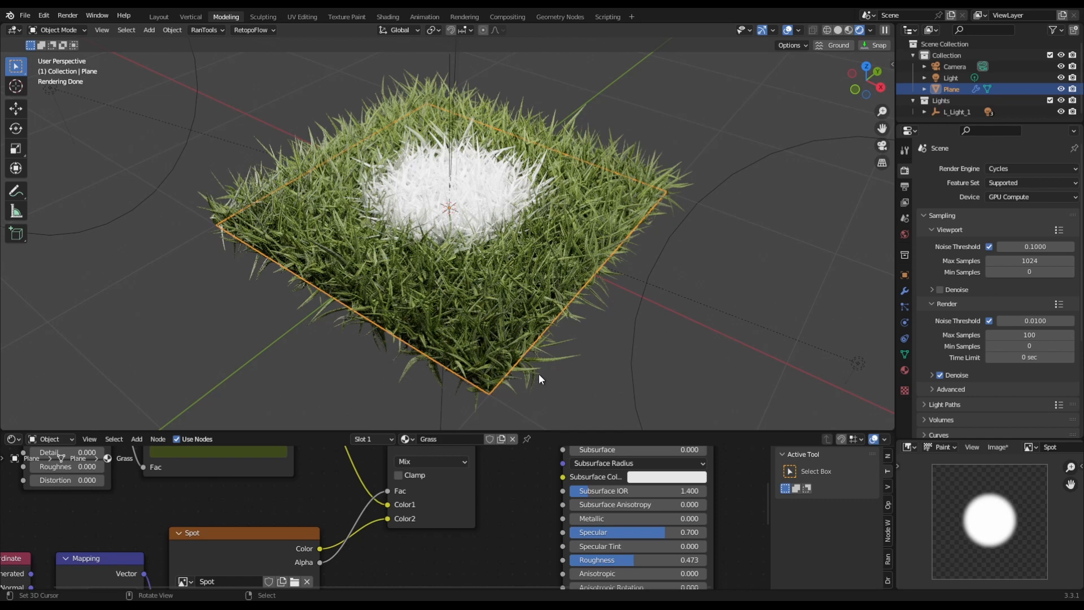